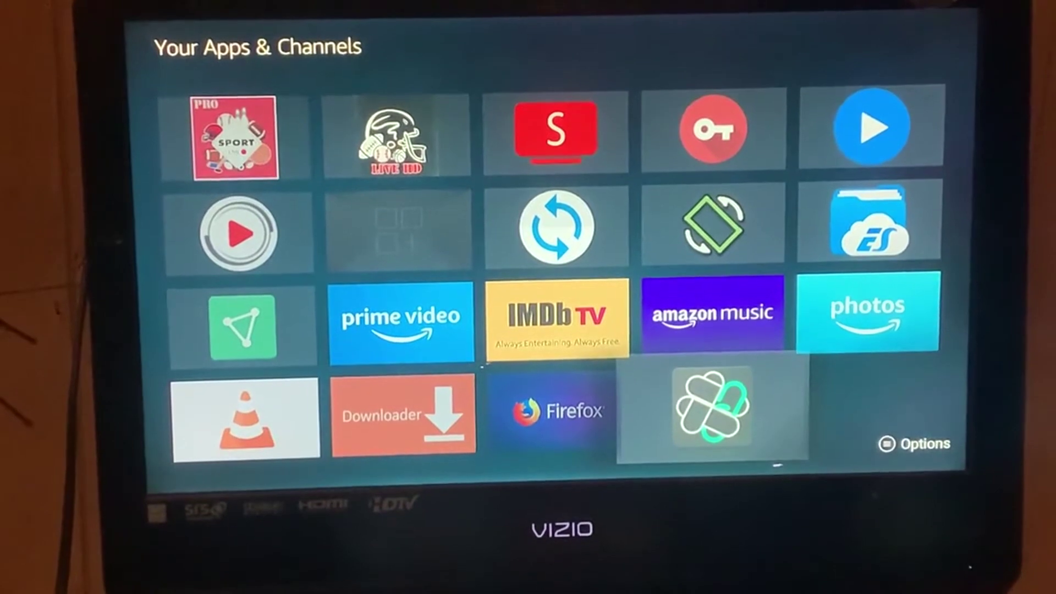
Step: Launch FileLinked from Your Apps & Channels to enter code 38168455
left_click(712, 412)
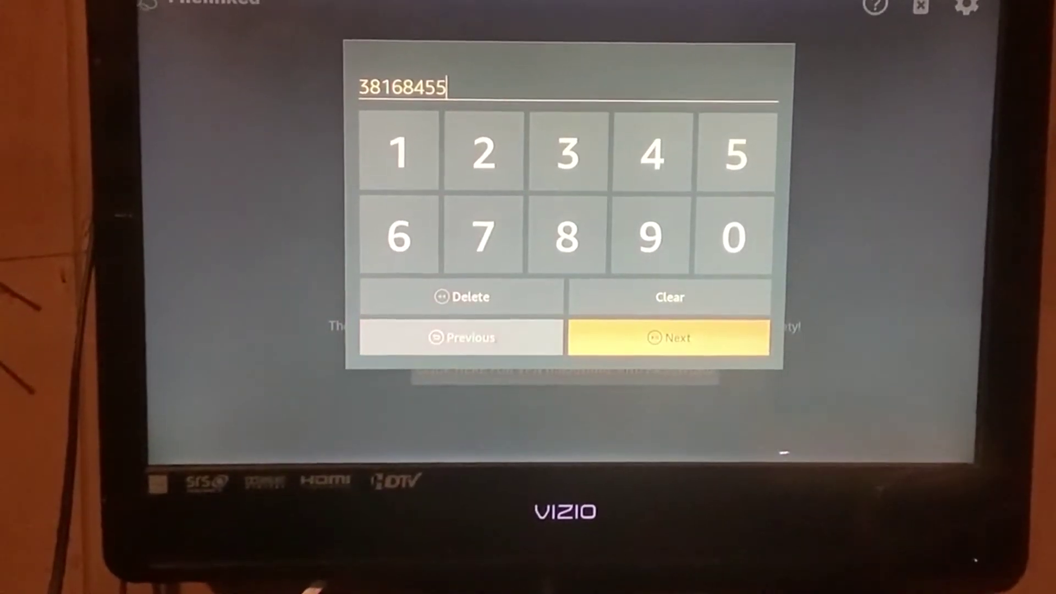
Step: Submit code 38168455 to open the VPN file list and download UFO Vpn
left_click(669, 337)
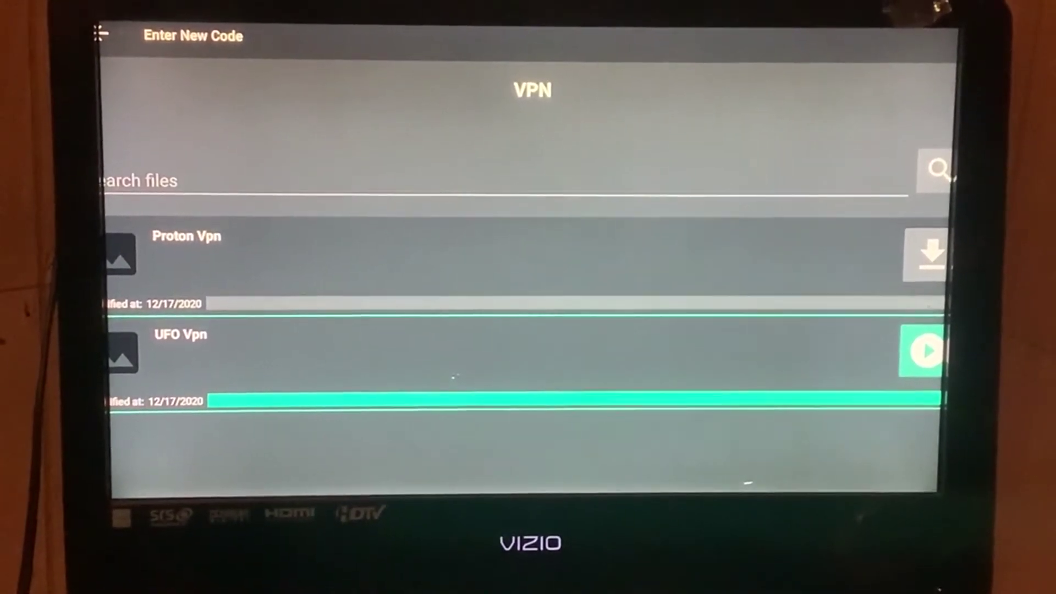
Step: Install the downloaded UFO Vpn file, then choose Enter New Code
left_click(925, 352)
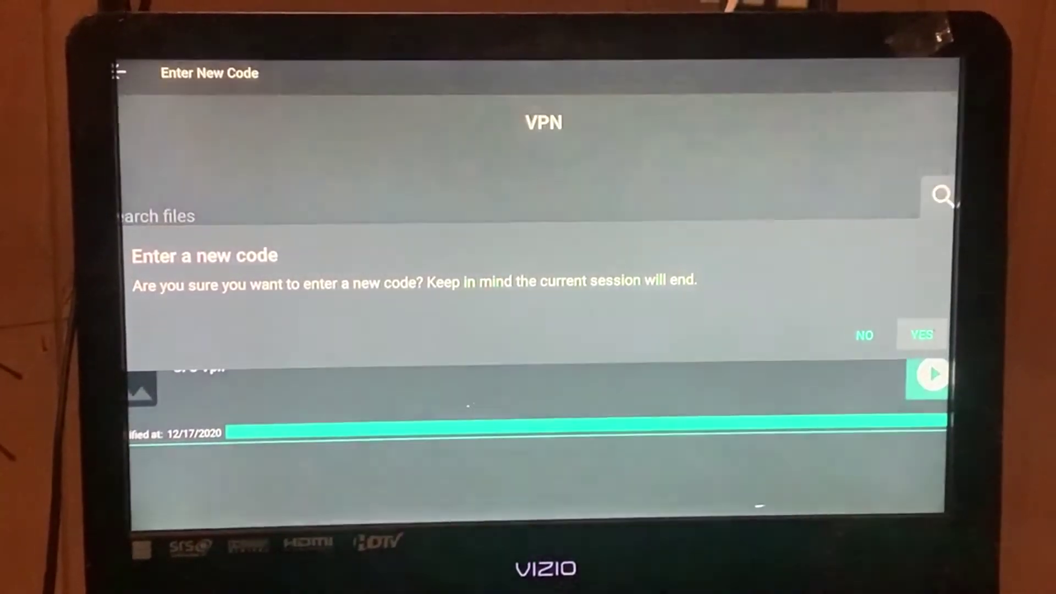
Step: Confirm ending the FileLinked session and launch UFO VPN from the apps grid
left_click(923, 334)
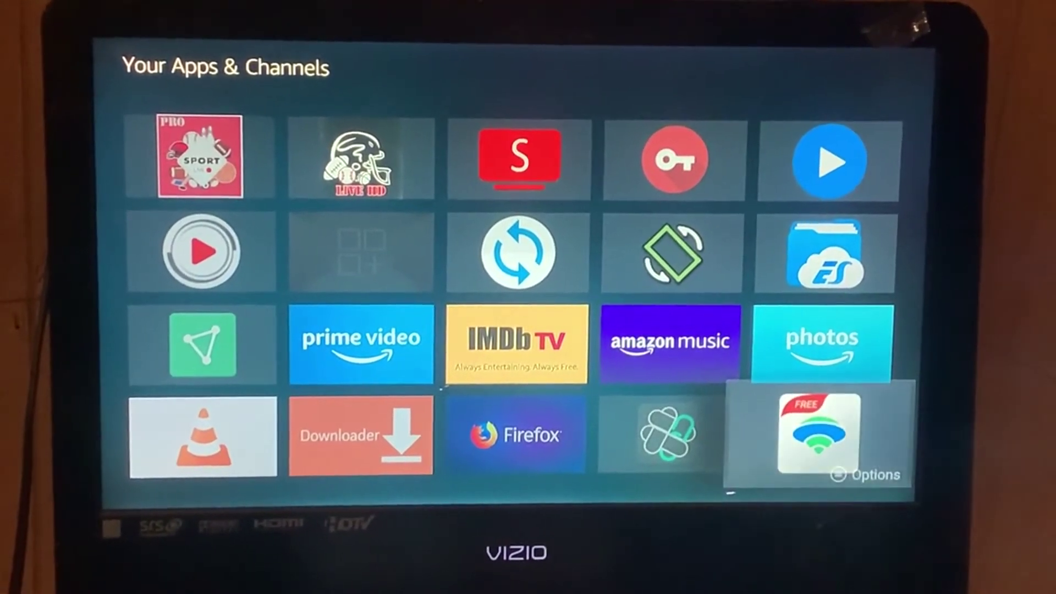
left_click(818, 431)
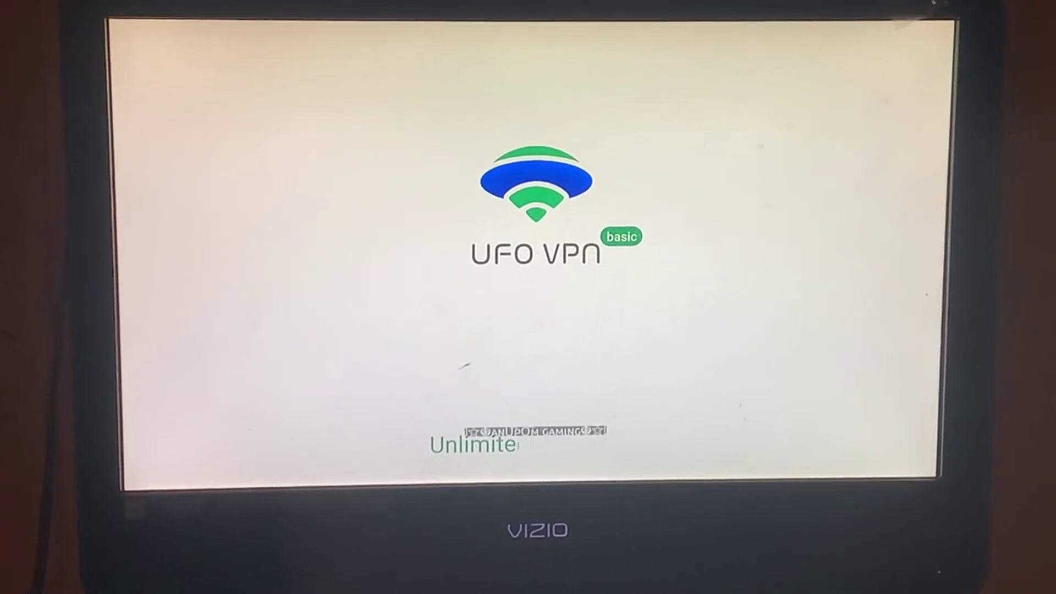